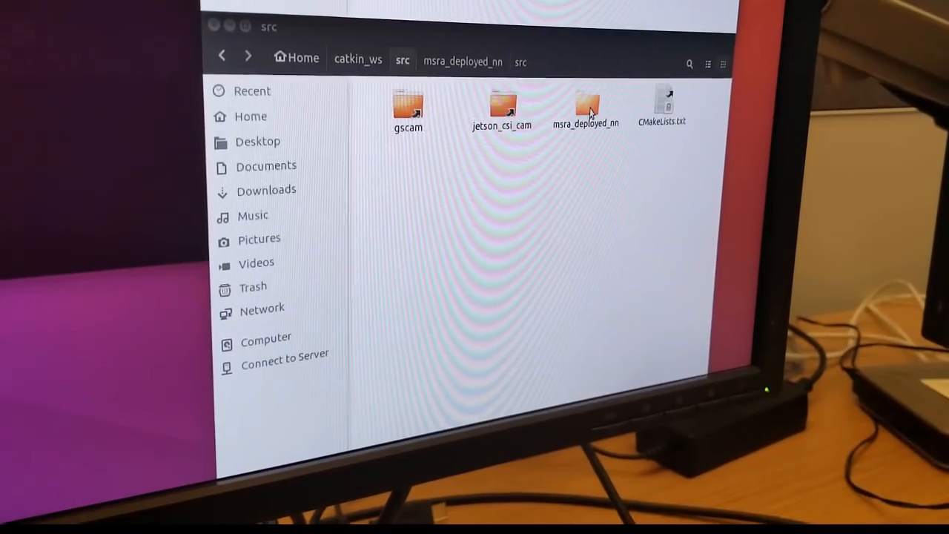
# Step: Open the msra_deployed_nn package folder and its CMakeLists.txt in an editor
pyautogui.doubleClick(586, 107)
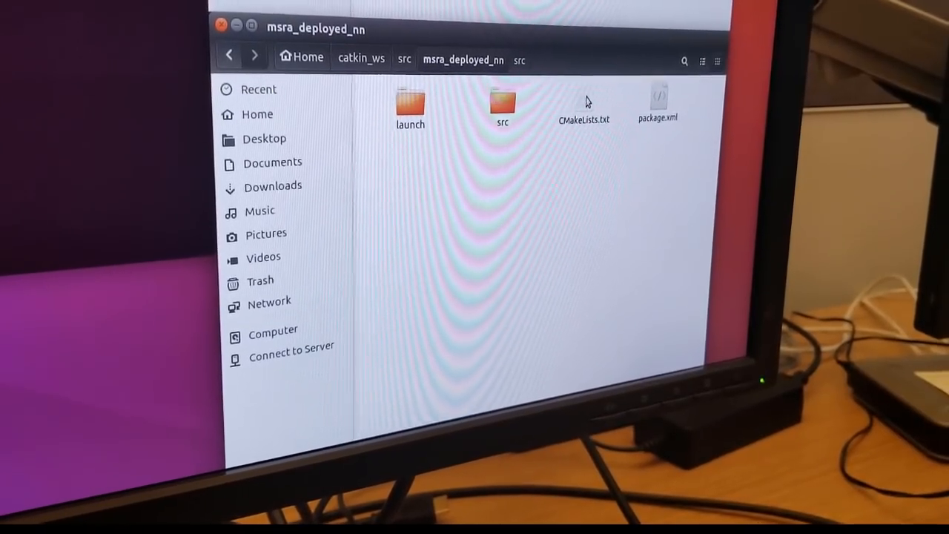
pyautogui.doubleClick(584, 101)
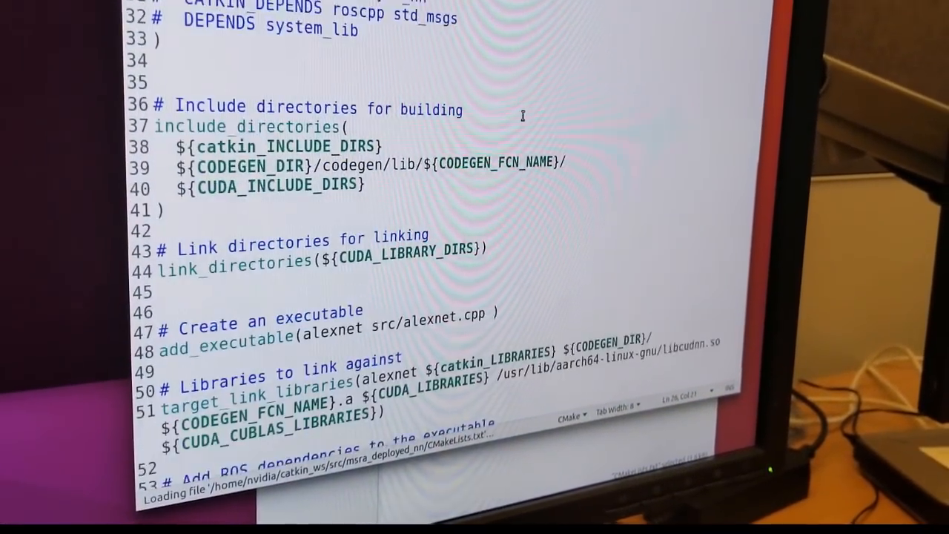
# Step: Scroll through CMakeLists.txt to review the alexnet executable and CUDA link settings
pyautogui.scroll(-3)
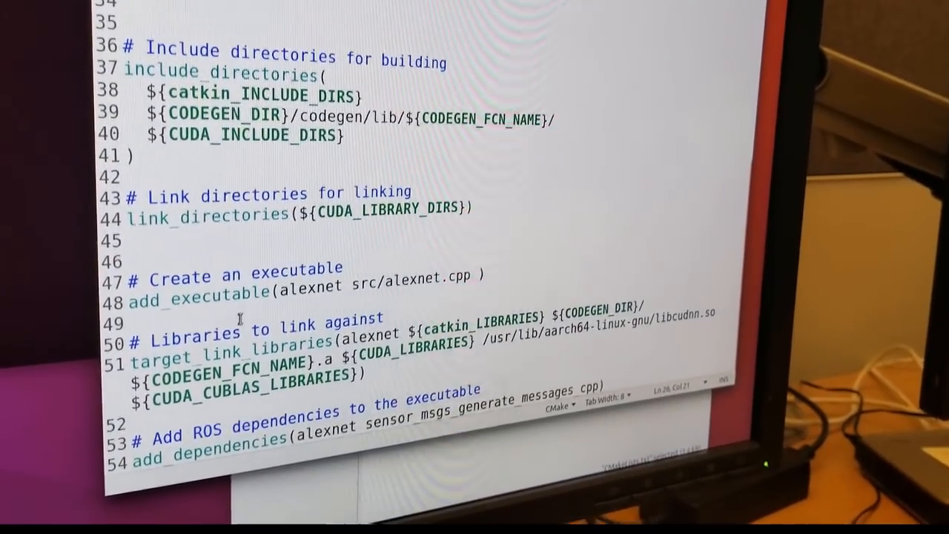
pyautogui.scroll(-3)
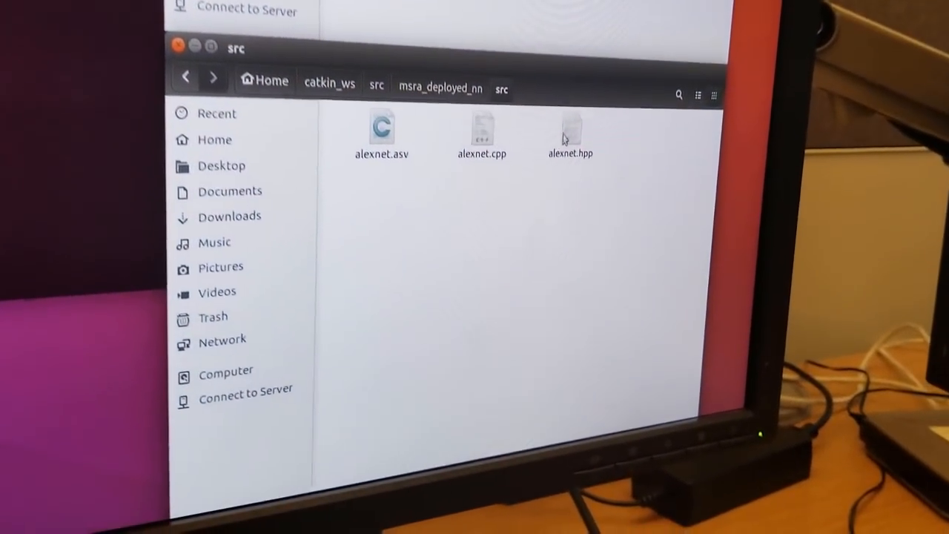
# Step: Open alexnet.hpp in gedit and review the GpuNetPub class down to the classification and publishing code
pyautogui.click(571, 136)
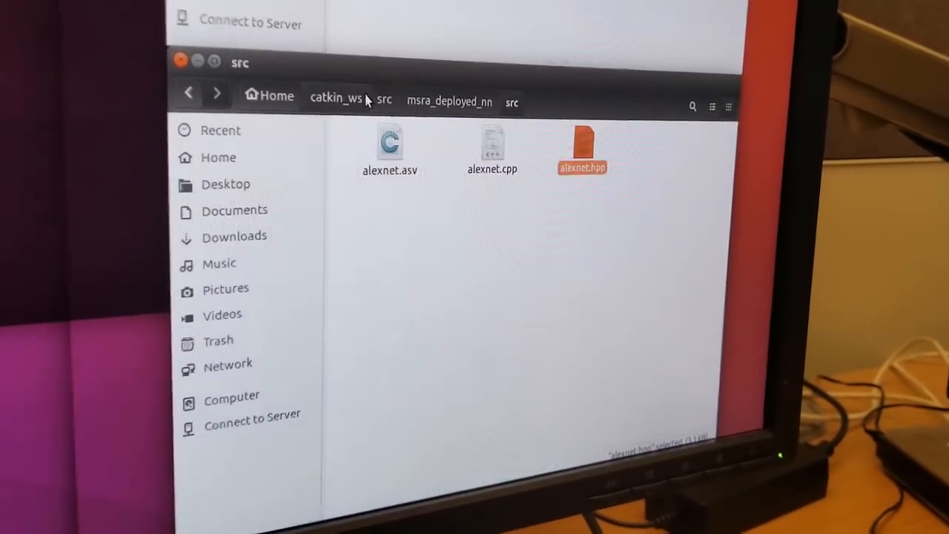
pyautogui.doubleClick(581, 149)
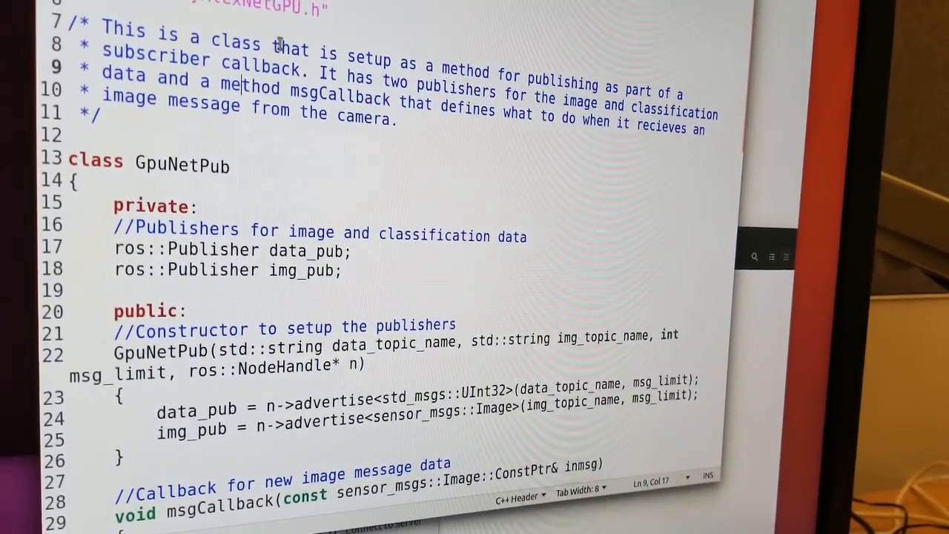
pyautogui.scroll(-3)
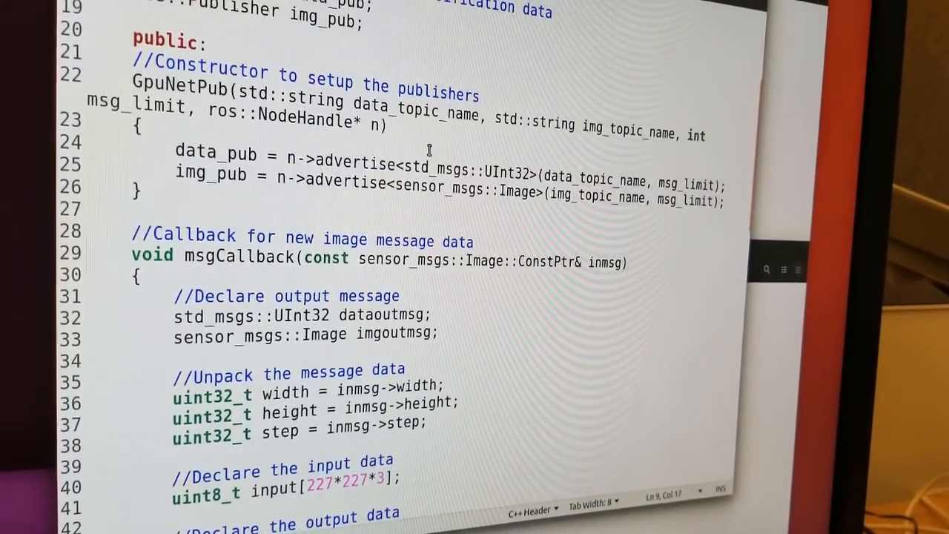
pyautogui.scroll(-3)
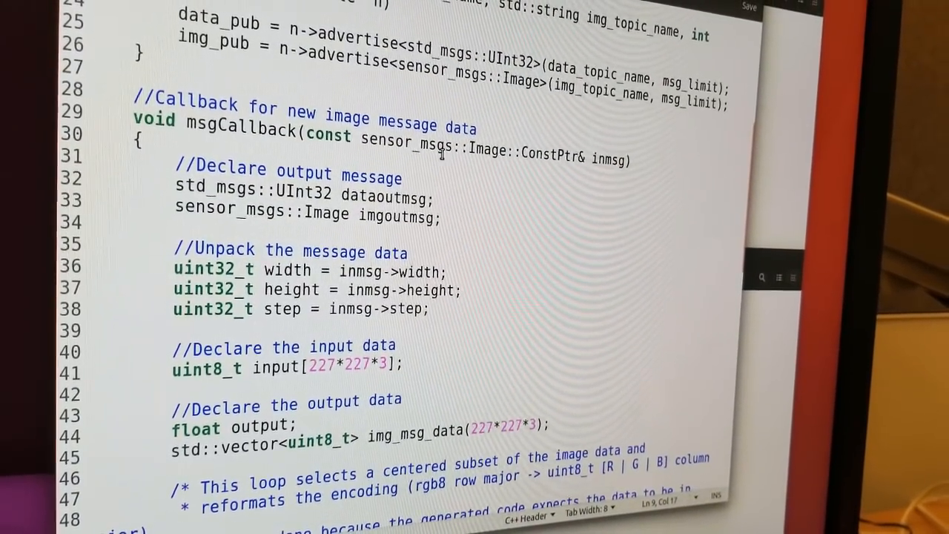
pyautogui.scroll(-3)
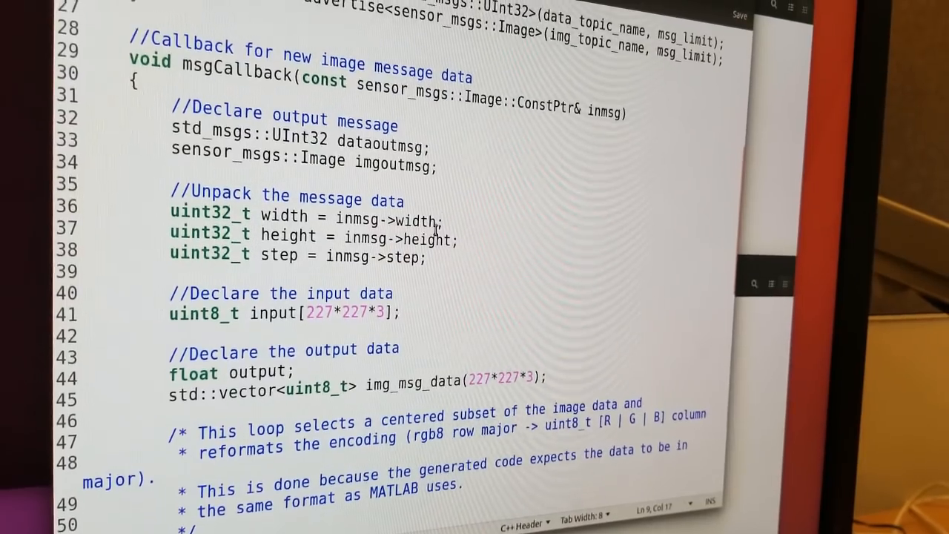
pyautogui.scroll(-3)
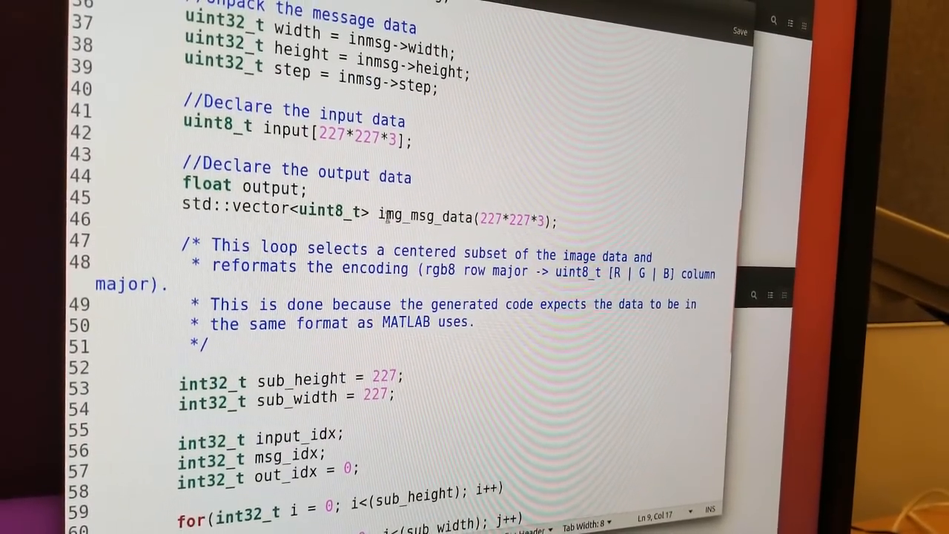
pyautogui.scroll(-3)
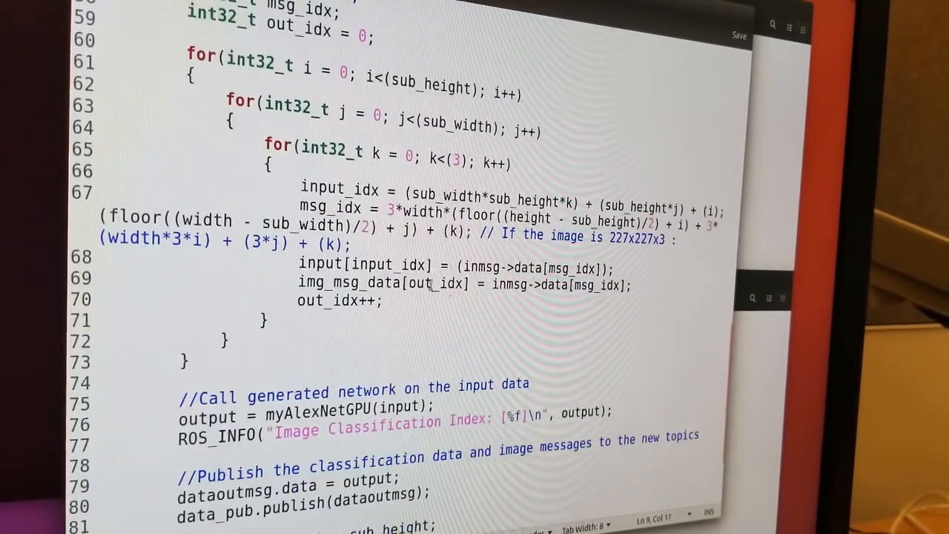
pyautogui.scroll(-3)
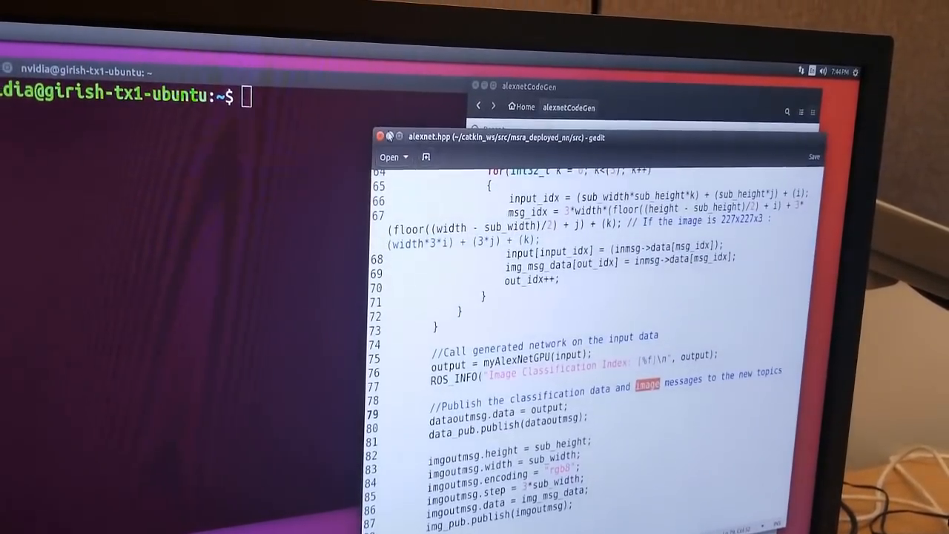
# Step: Clear the terminal and run roslaunch msra_deployed_nn alexnet.launch to start the alexnet and csi_cam nodes
pyautogui.write('lear')
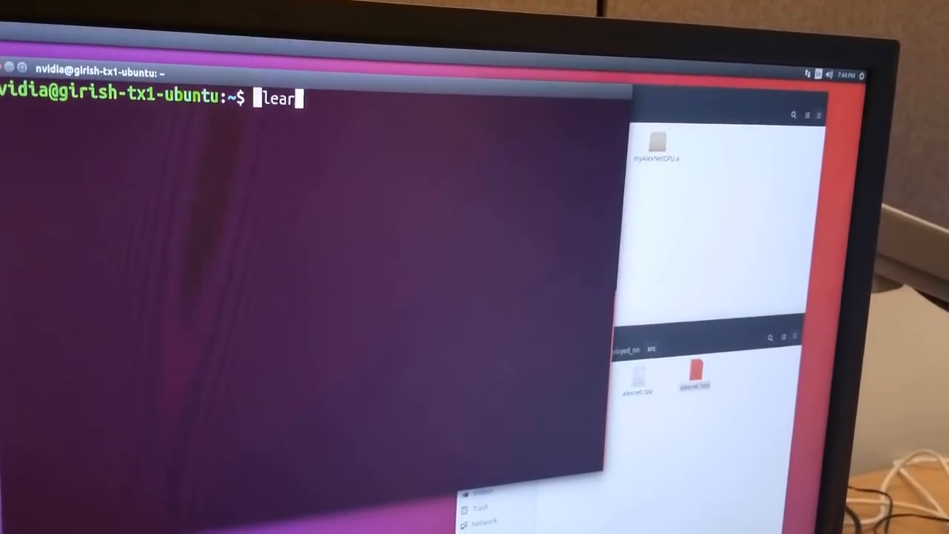
pyautogui.write('roslaunch msra_deployed_nn alexnet.launch')
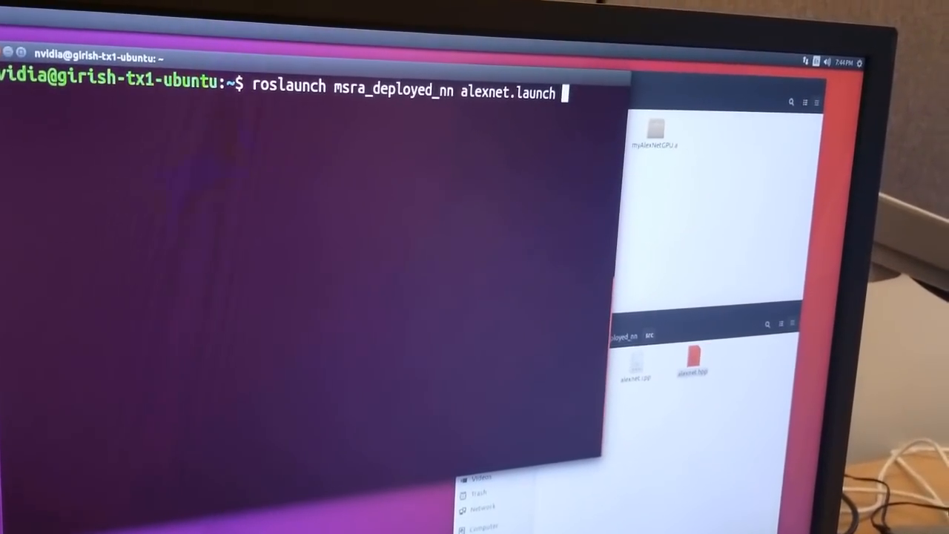
pyautogui.press('Return')
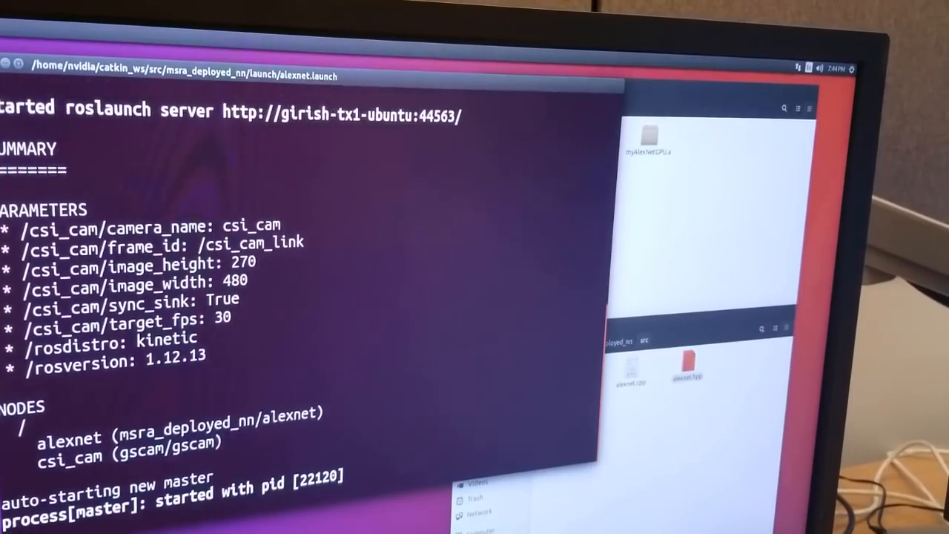
pyautogui.scroll(-3)
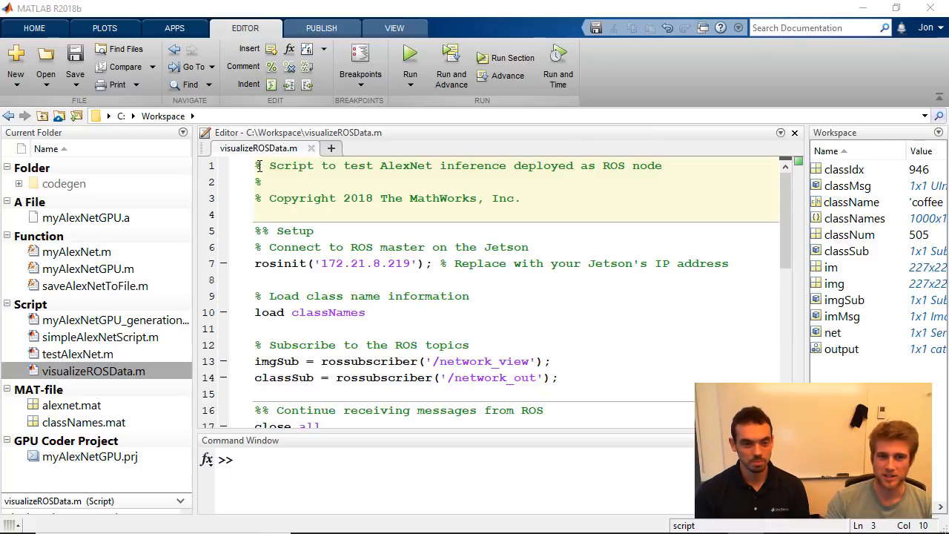
# Step: Review visualizeROSData.m and run it to show the camera image classified as 'coffee mug'
pyautogui.scroll(-3)
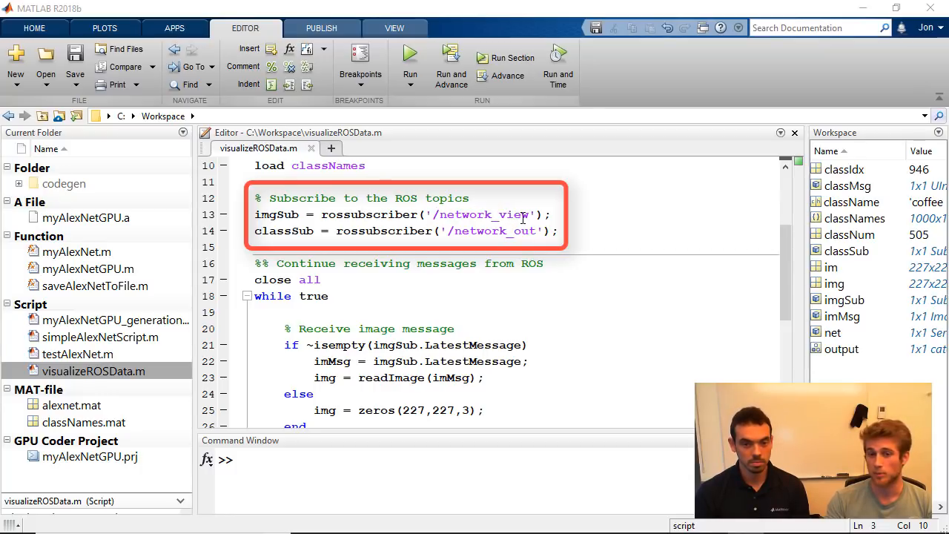
pyautogui.scroll(-3)
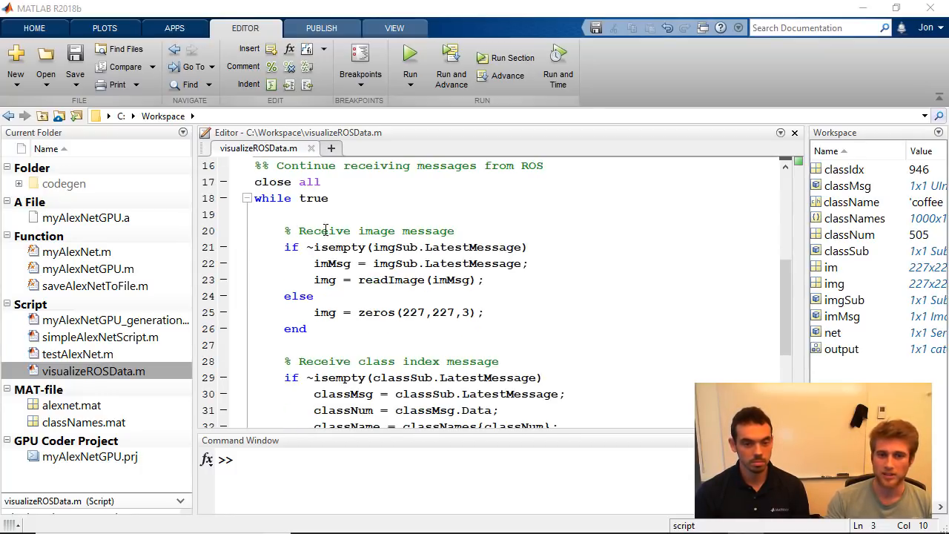
pyautogui.scroll(-3)
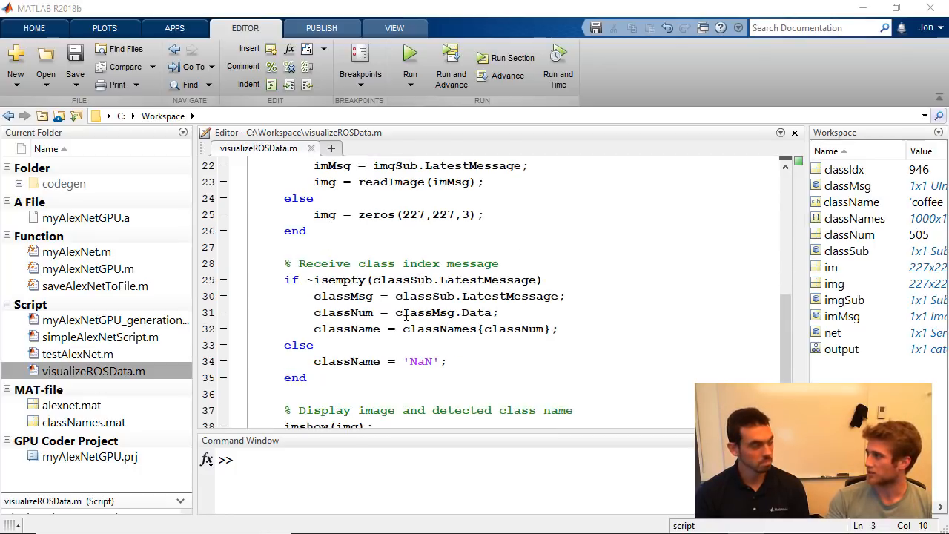
pyautogui.scroll(-3)
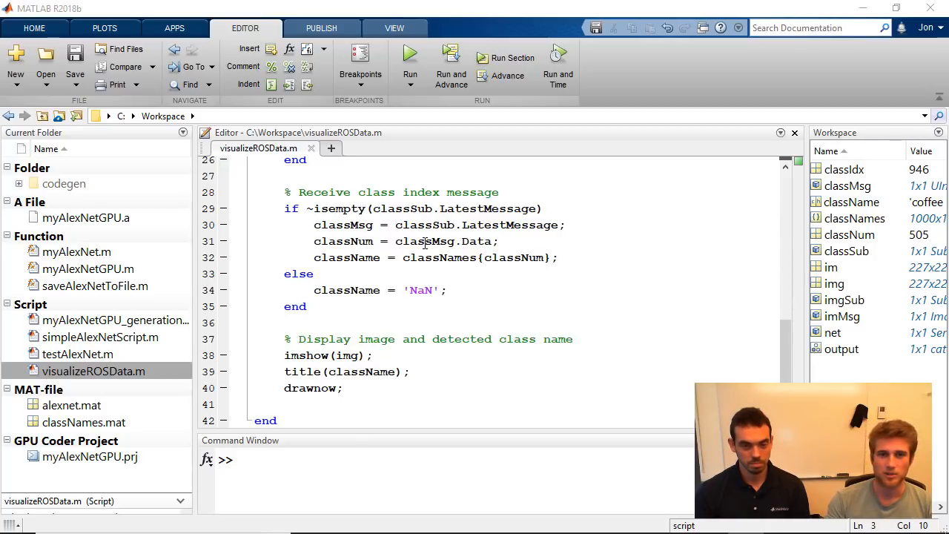
pyautogui.click(409, 52)
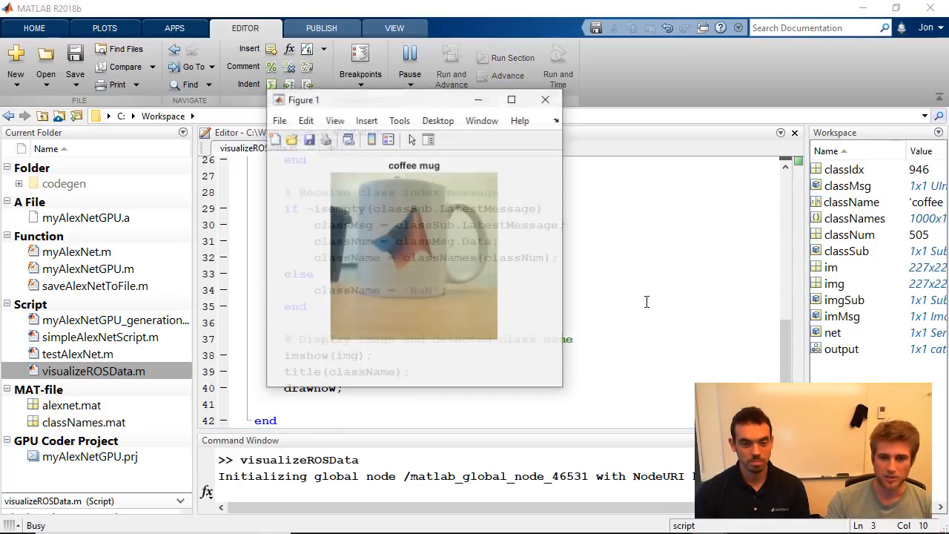